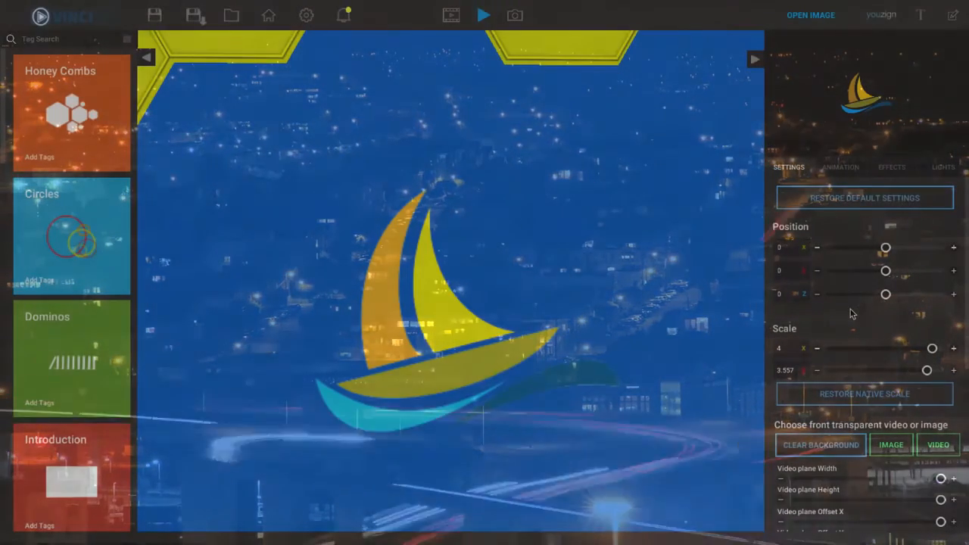
Preview the honeycomb logo animation and bring the Animation speed setting into view.
{"action": "left_click", "coordinate": [821, 445]}
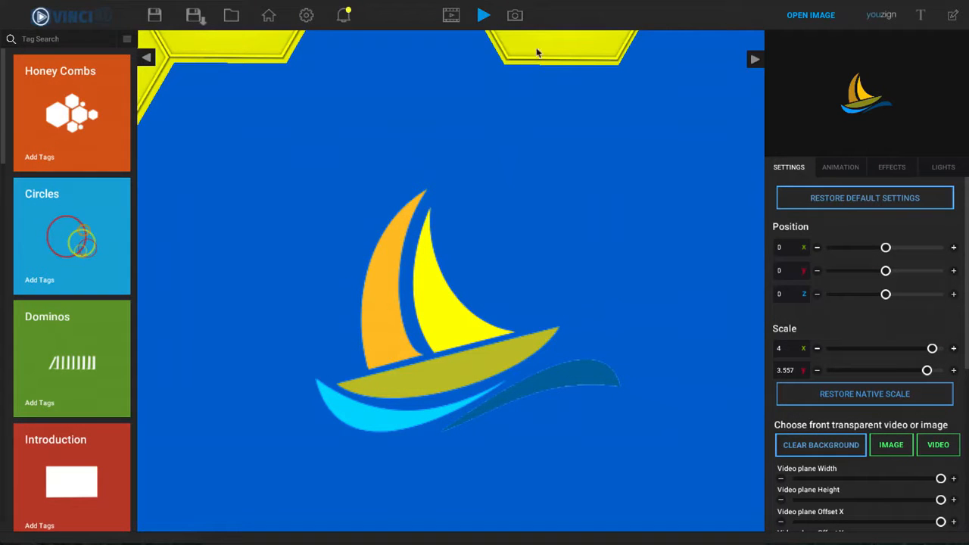
{"action": "mouse_move", "coordinate": [483, 15]}
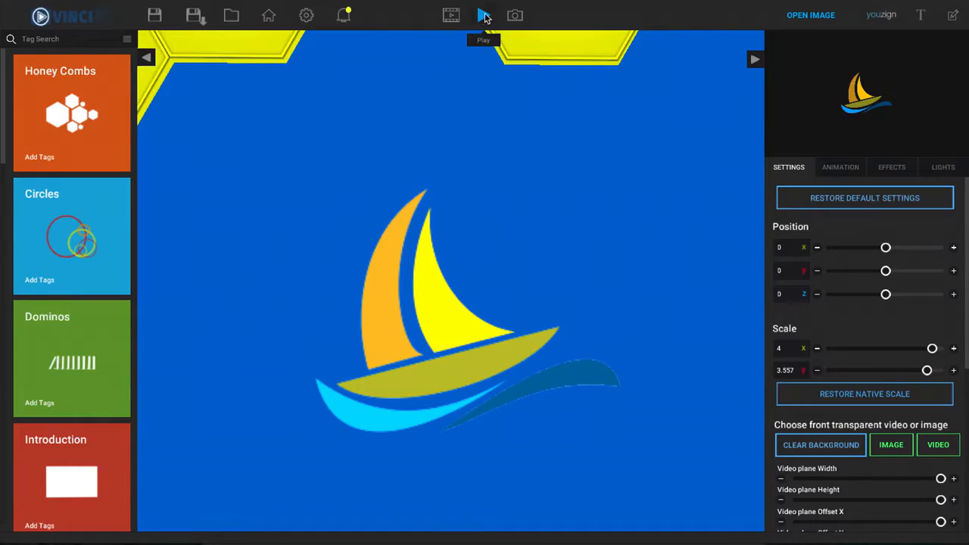
{"action": "left_click", "coordinate": [483, 15]}
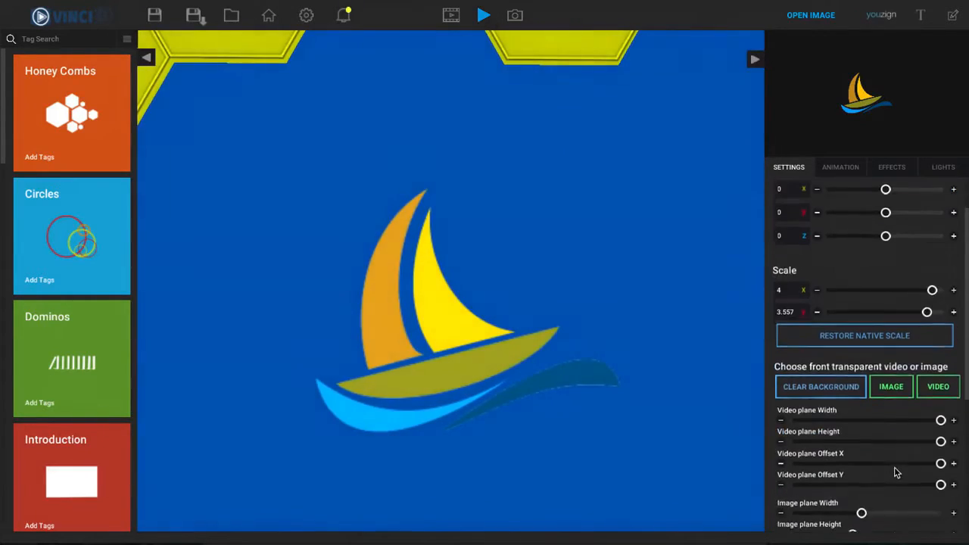
{"action": "scroll", "scroll_direction": "down", "scroll_amount": 3}
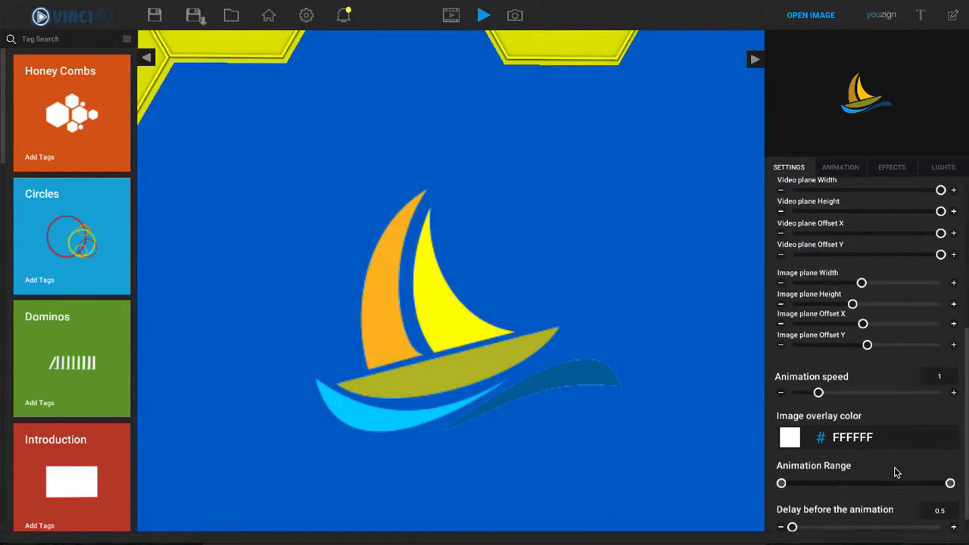
{"action": "scroll", "scroll_direction": "down", "scroll_amount": 3}
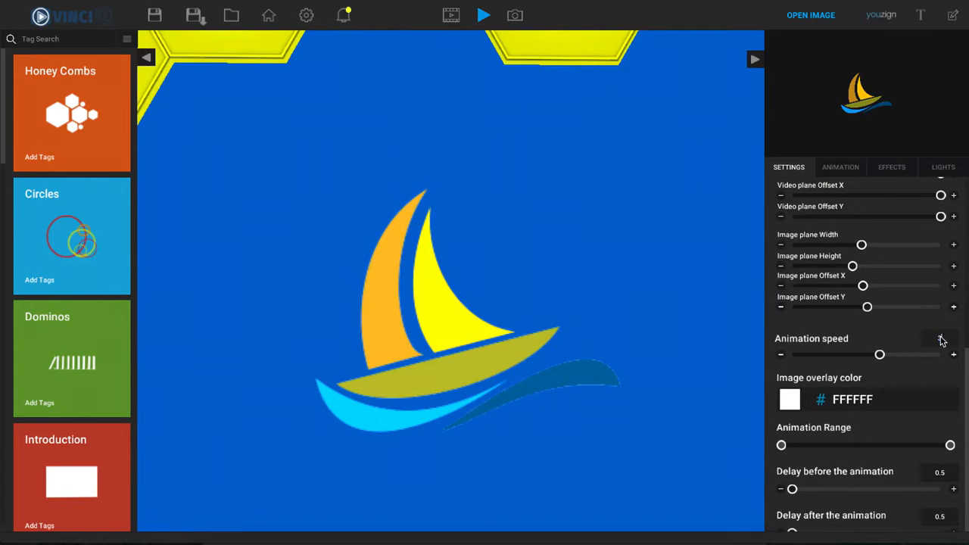
Raise the animation speed to 3 and preview the faster animation.
{"action": "left_click", "coordinate": [483, 15]}
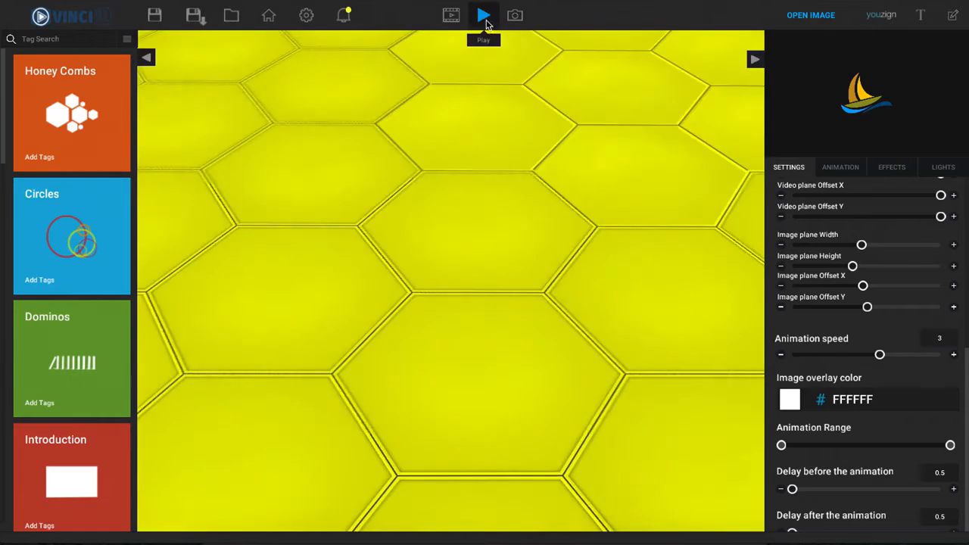
{"action": "left_click", "coordinate": [484, 15]}
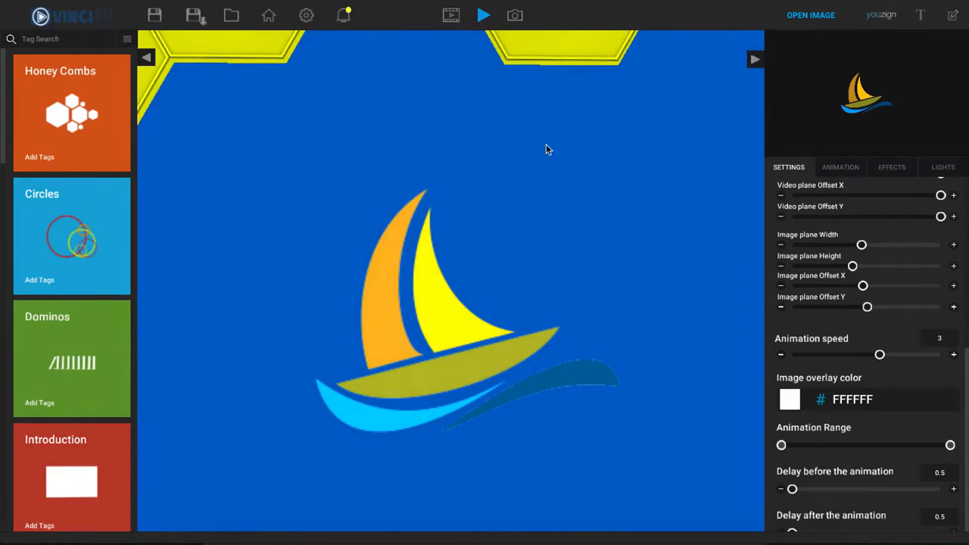
{"action": "left_click", "coordinate": [483, 15]}
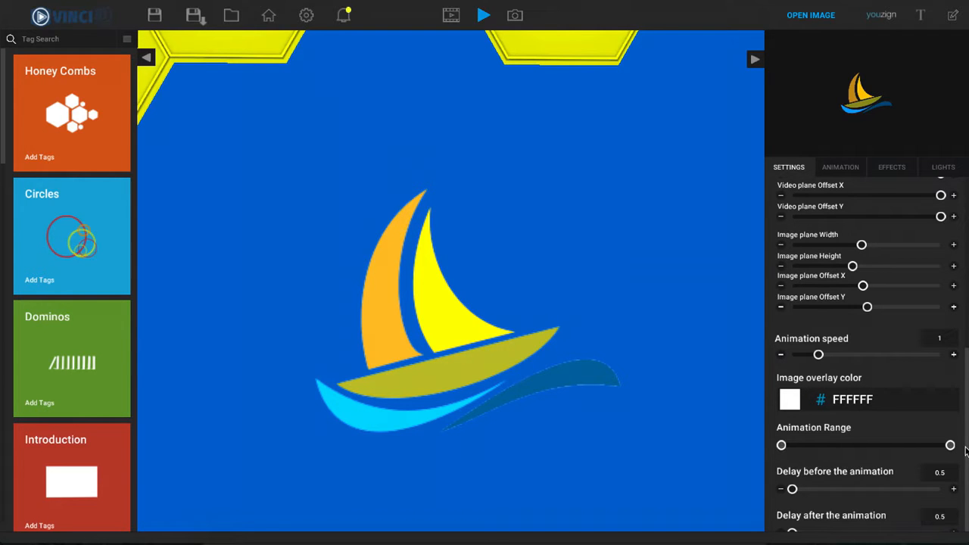
{"action": "mouse_move", "coordinate": [933, 430]}
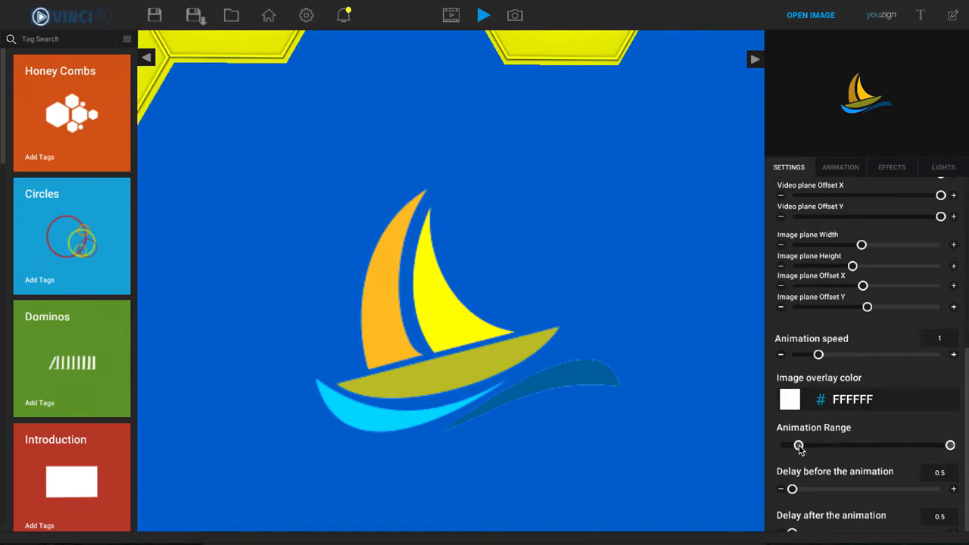
Trim the start of the animation range and preview the shortened animation at speed 7.
{"action": "left_click_drag", "start_coordinate": [800, 445], "coordinate": [848, 446]}
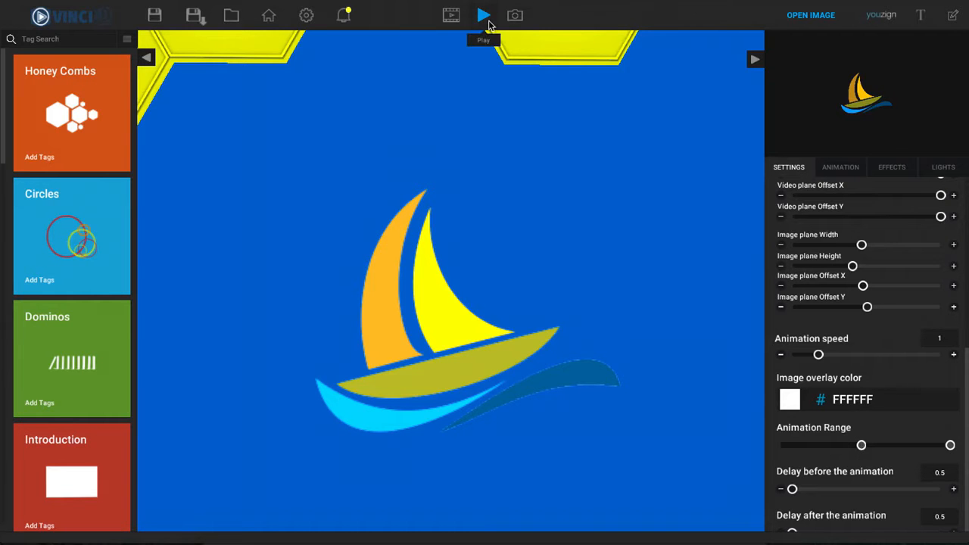
{"action": "left_click", "coordinate": [484, 15]}
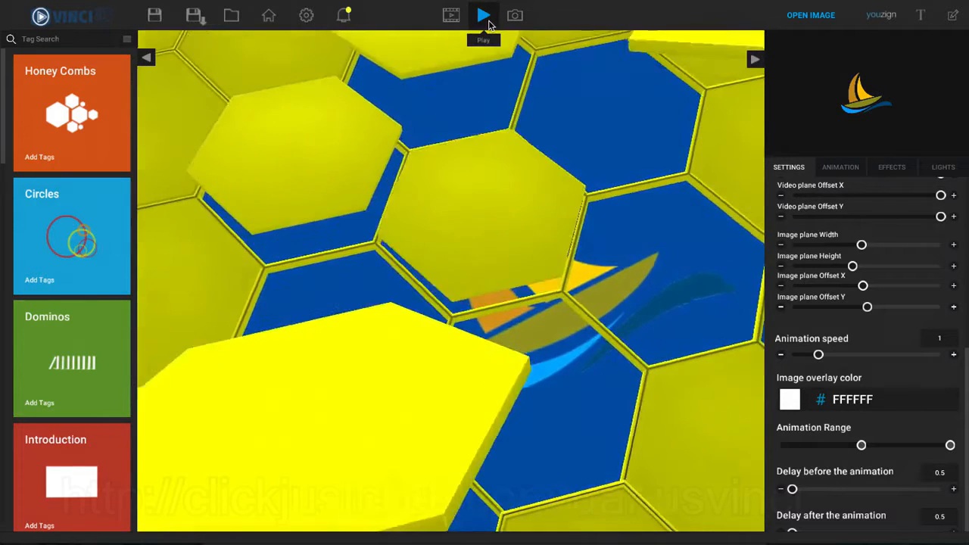
{"action": "left_click", "coordinate": [483, 15]}
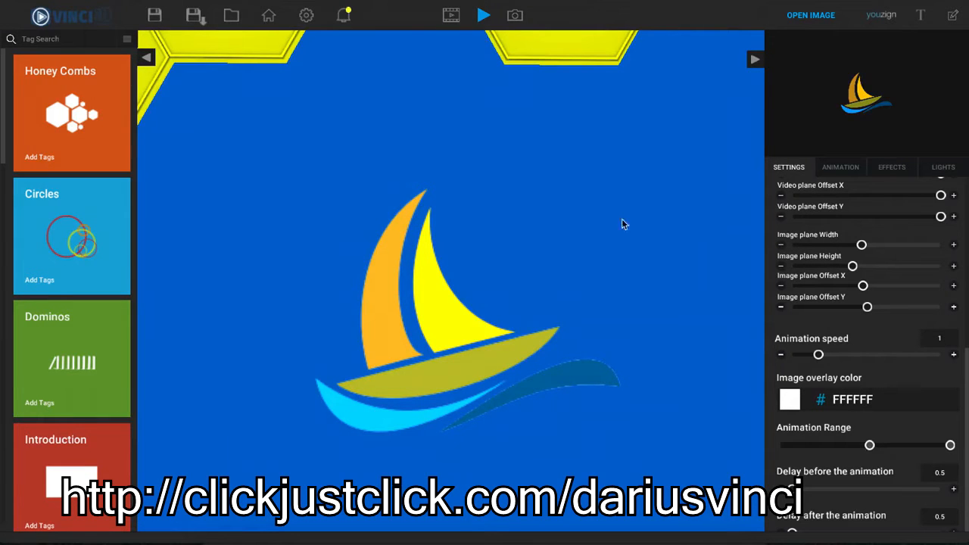
Preview the trimmed animation again and nudge the range start further.
{"action": "left_click", "coordinate": [483, 15]}
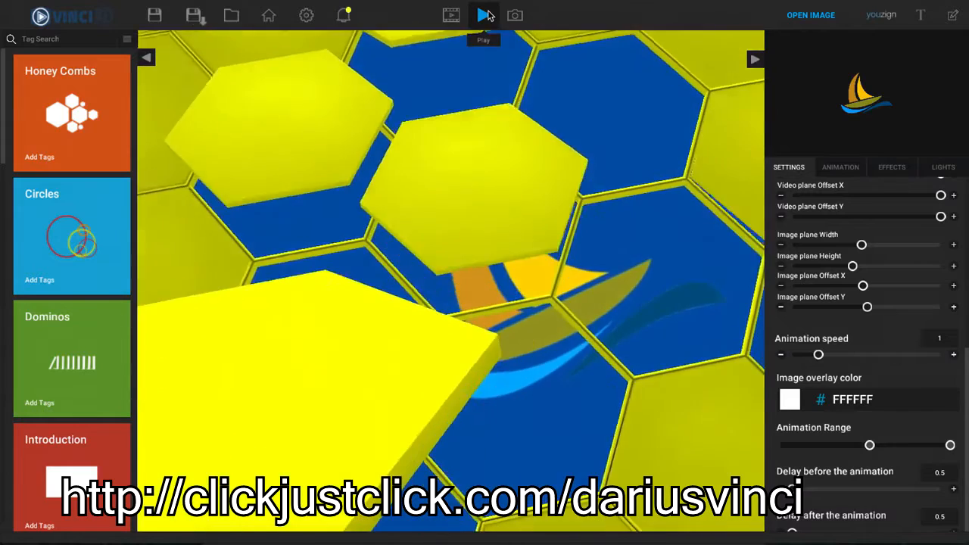
{"action": "left_click", "coordinate": [483, 15]}
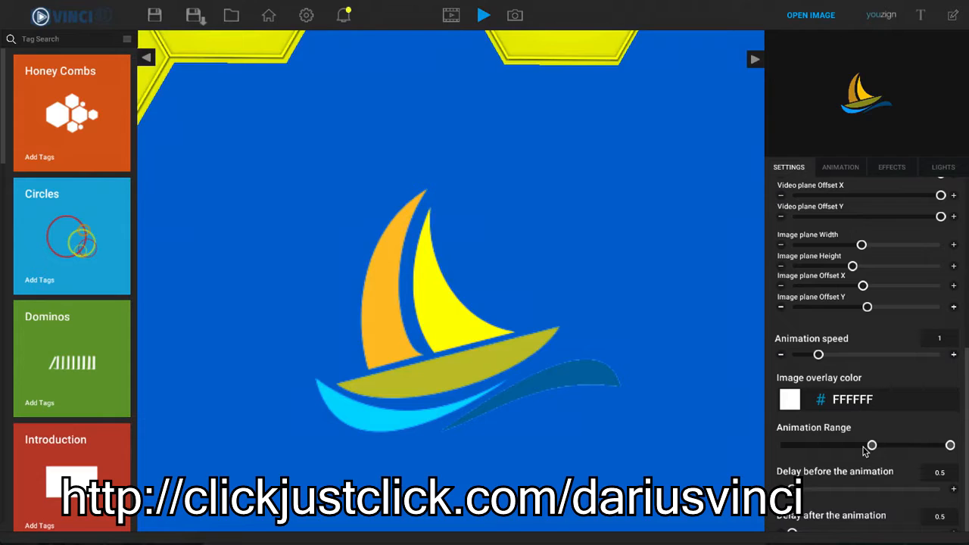
{"action": "left_click", "coordinate": [943, 166]}
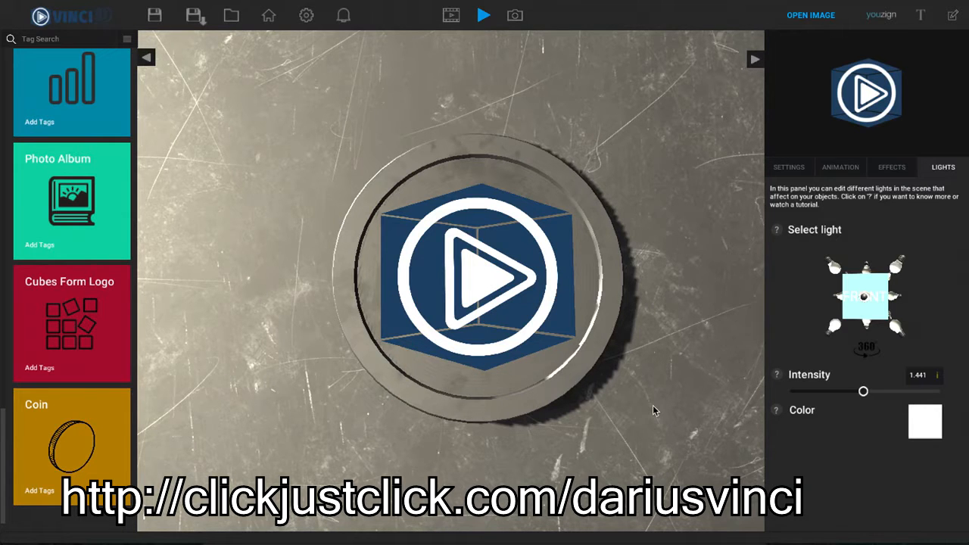
{"action": "mouse_move", "coordinate": [710, 379]}
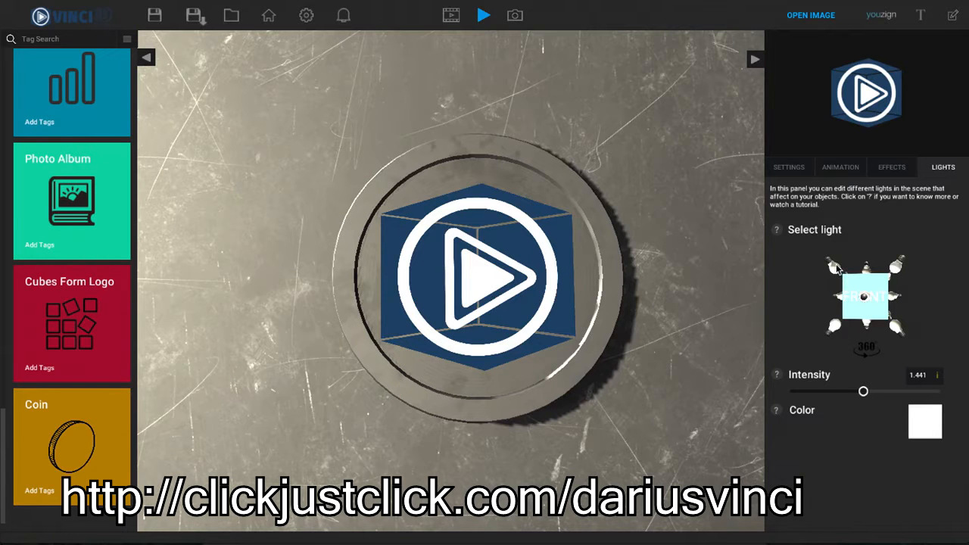
Tune the first coin light's intensity, settling it at about 1.28.
{"action": "left_click_drag", "start_coordinate": [864, 391], "coordinate": [844, 391]}
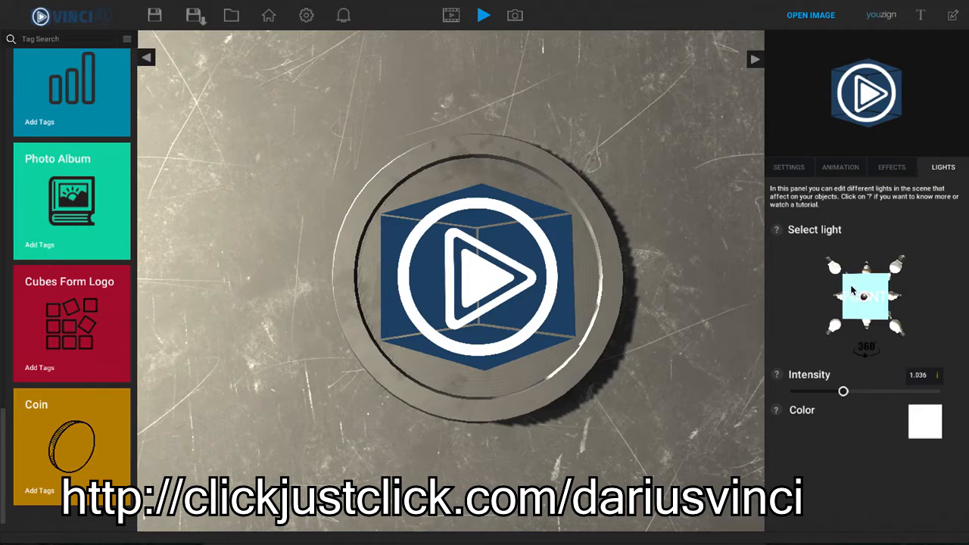
{"action": "left_click_drag", "start_coordinate": [843, 391], "coordinate": [806, 391]}
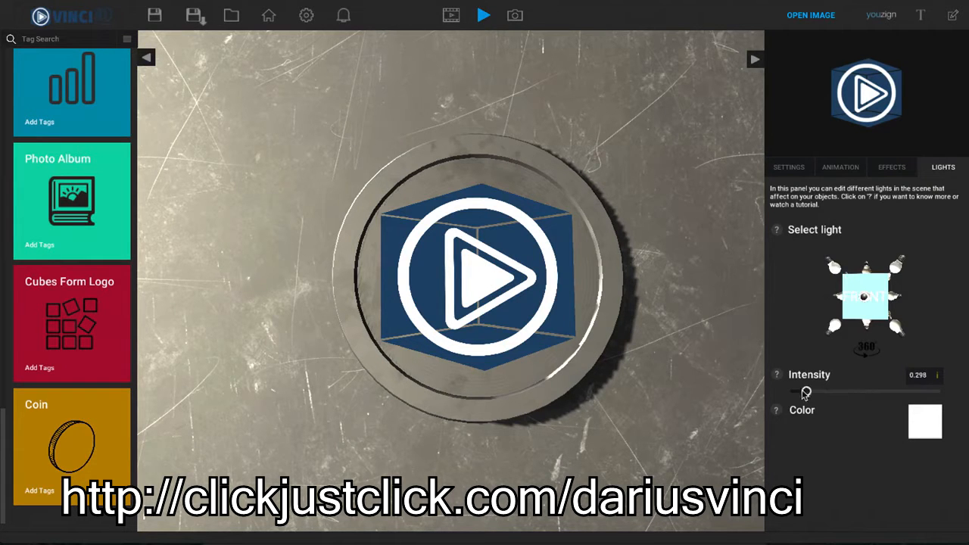
{"action": "left_click_drag", "start_coordinate": [806, 390], "coordinate": [871, 391]}
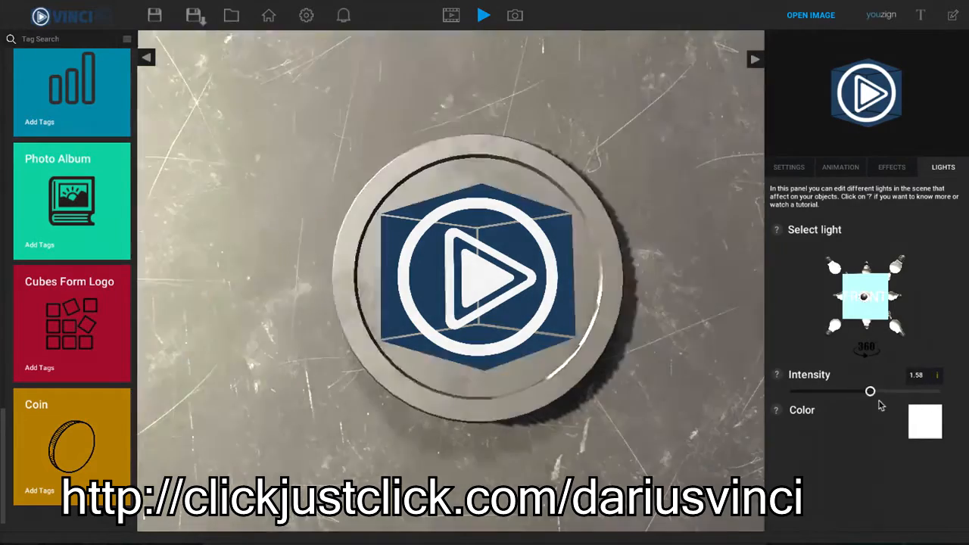
{"action": "left_click_drag", "start_coordinate": [871, 390], "coordinate": [903, 391]}
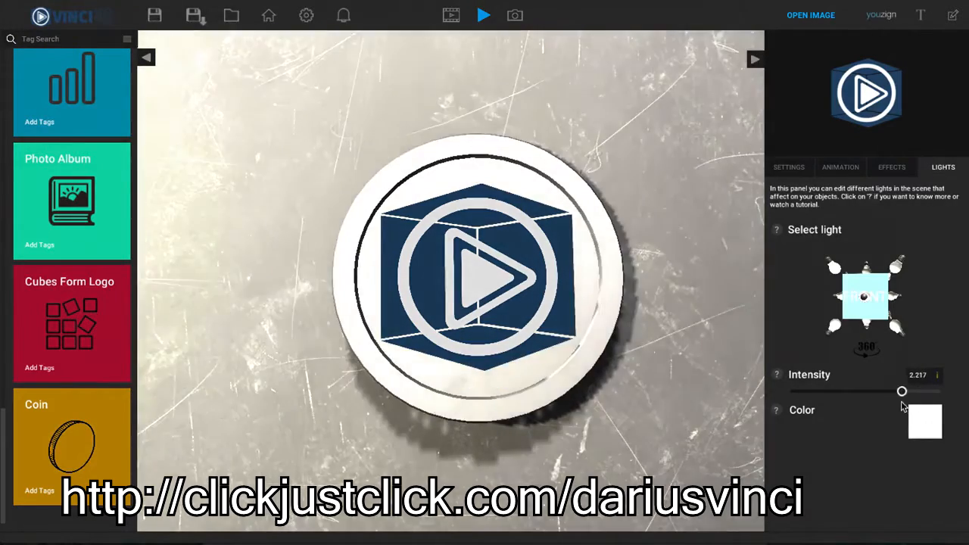
{"action": "left_click_drag", "start_coordinate": [903, 391], "coordinate": [876, 391]}
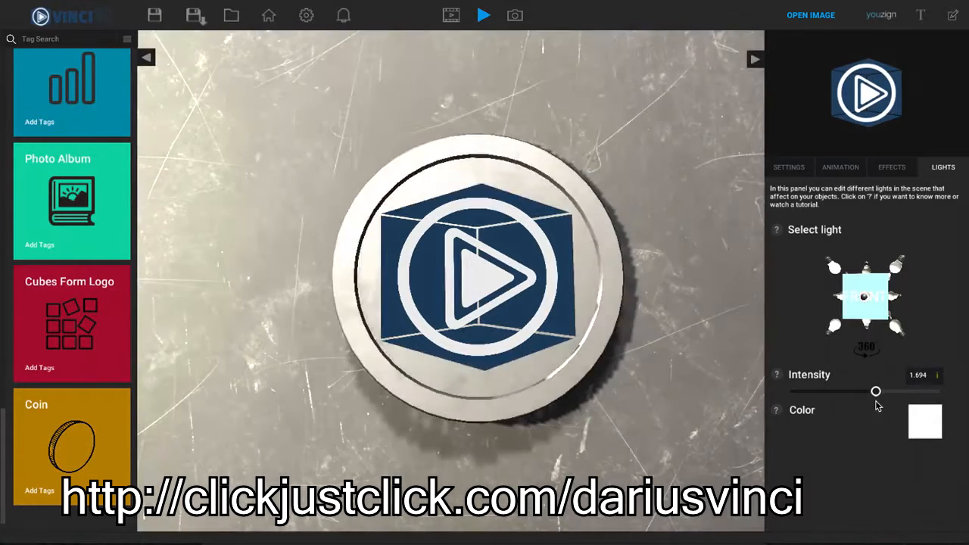
{"action": "left_click_drag", "start_coordinate": [876, 391], "coordinate": [864, 391]}
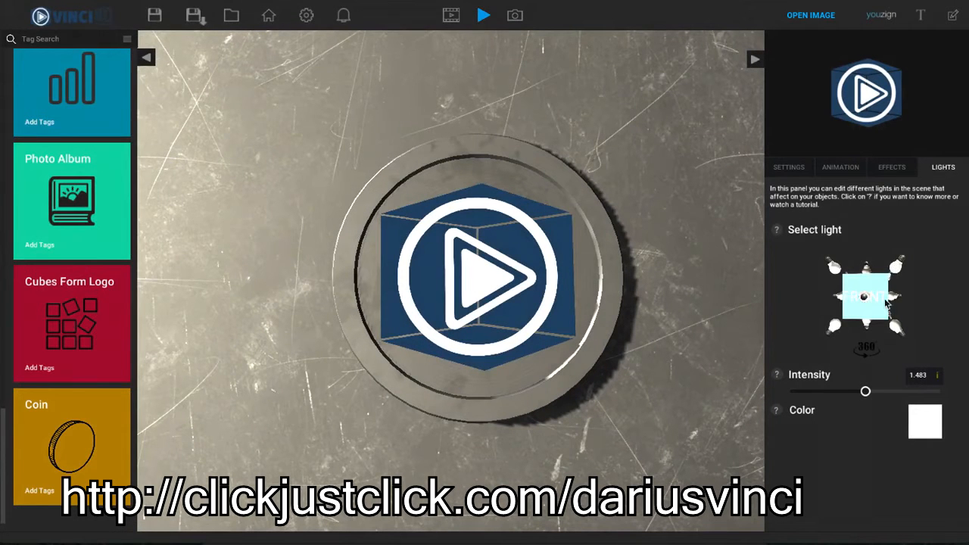
{"action": "left_click_drag", "start_coordinate": [867, 391], "coordinate": [887, 390]}
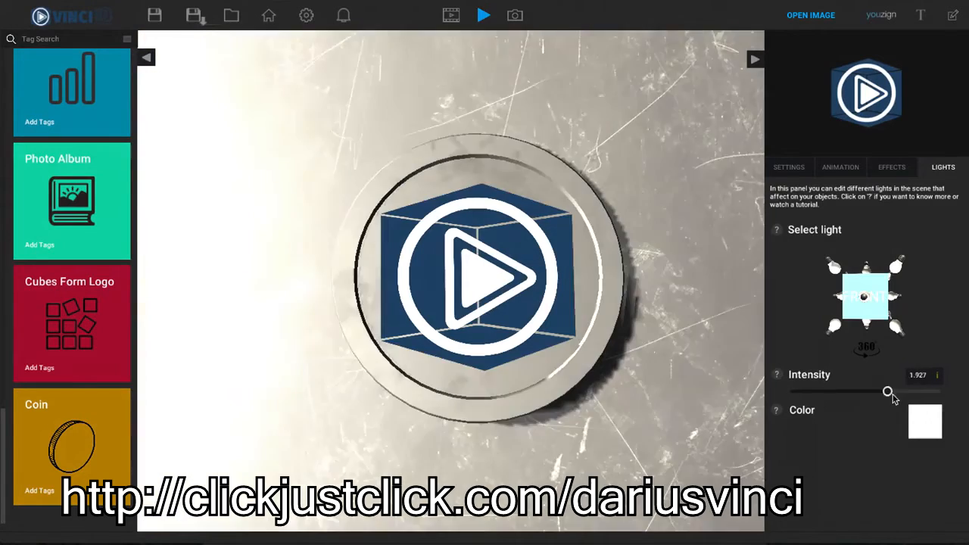
{"action": "left_click_drag", "start_coordinate": [887, 391], "coordinate": [885, 391]}
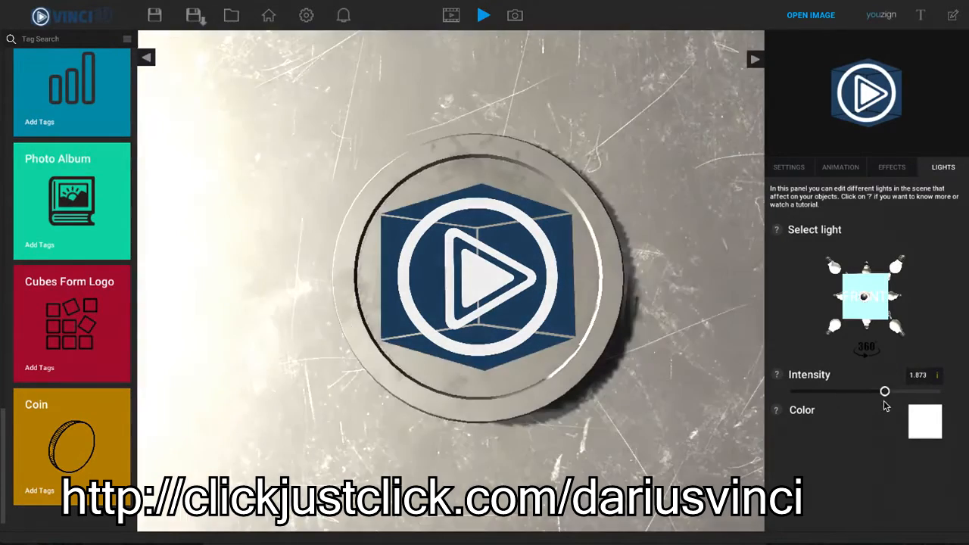
{"action": "left_click_drag", "start_coordinate": [884, 391], "coordinate": [856, 390]}
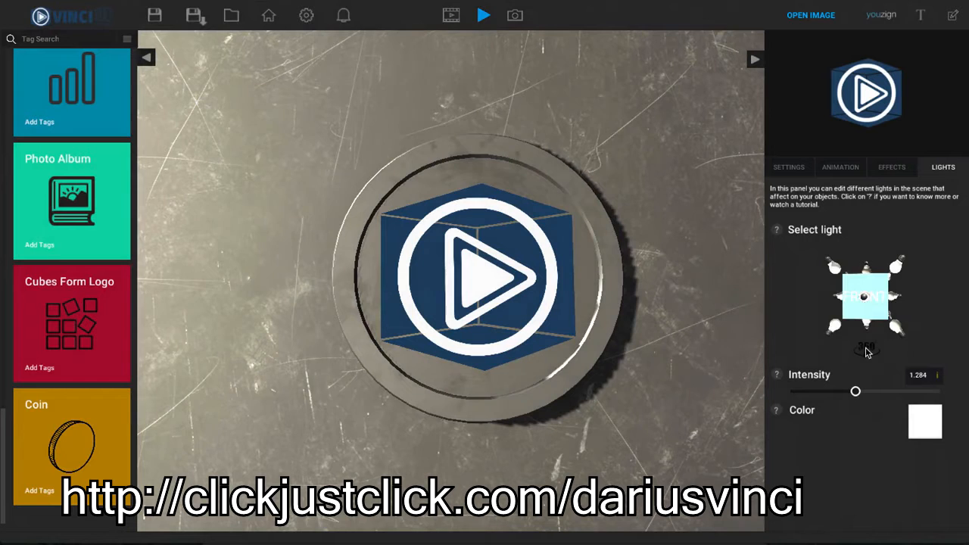
Select the second light and set its intensity to about 1.79.
{"action": "left_click", "coordinate": [867, 295]}
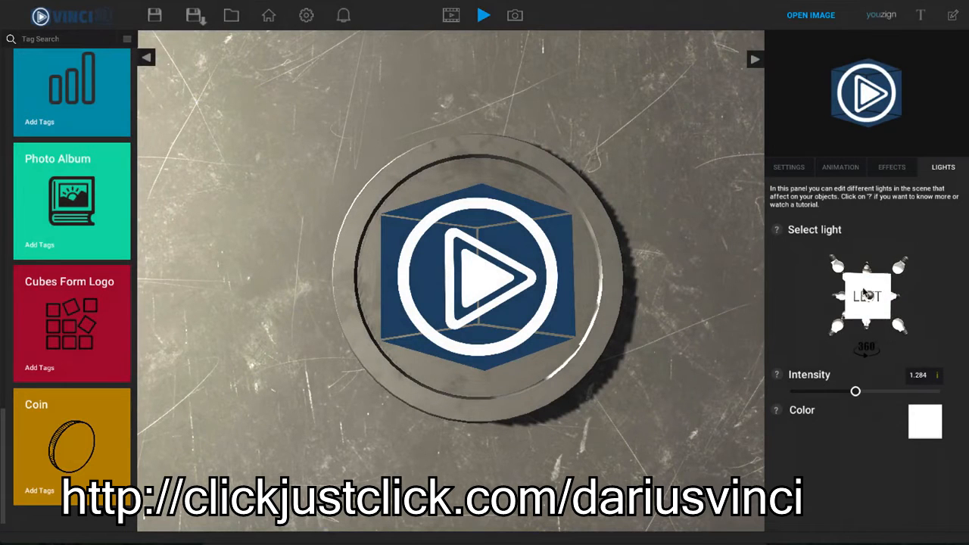
{"action": "left_click_drag", "start_coordinate": [856, 391], "coordinate": [797, 390]}
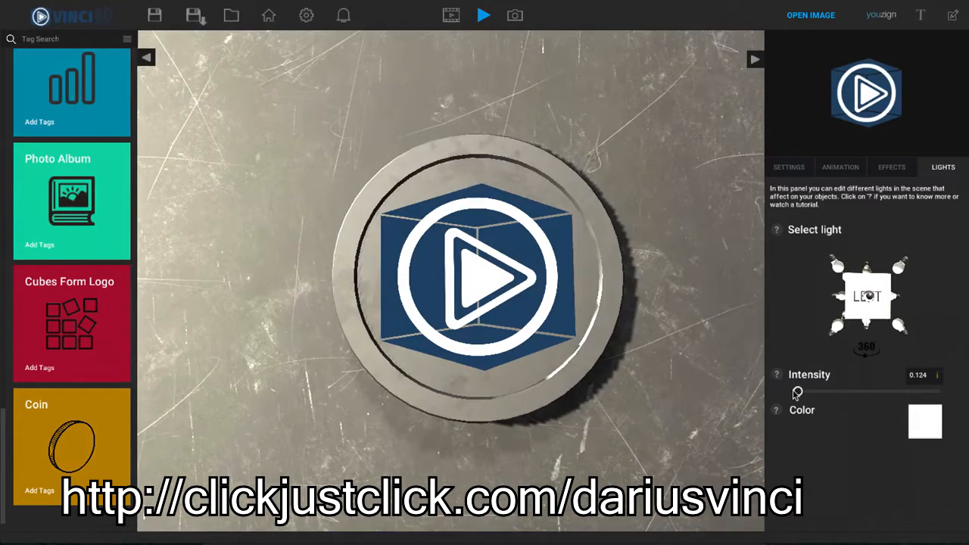
{"action": "left_click_drag", "start_coordinate": [796, 391], "coordinate": [840, 390]}
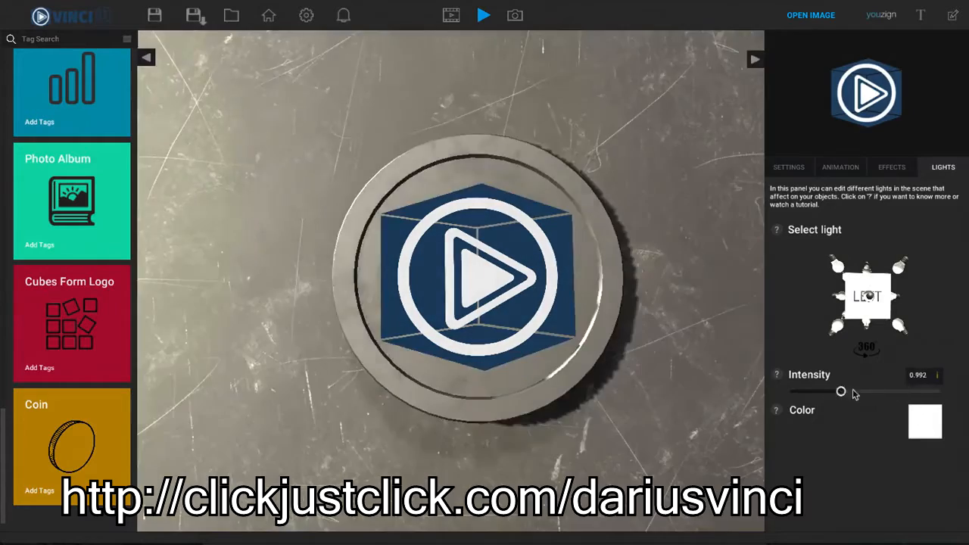
{"action": "left_click_drag", "start_coordinate": [841, 391], "coordinate": [882, 391]}
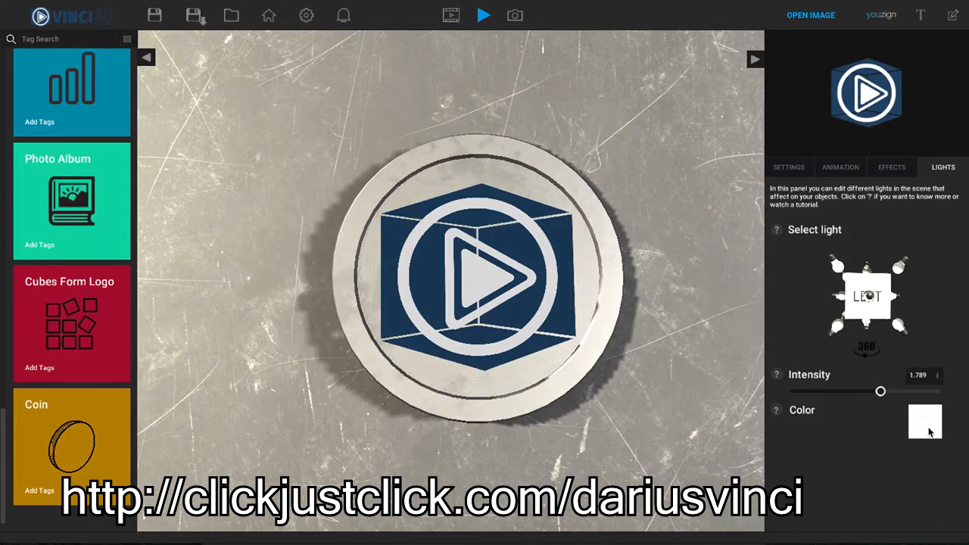
Tint the selected light red and move on to another light in the diagram.
{"action": "left_click", "coordinate": [924, 421]}
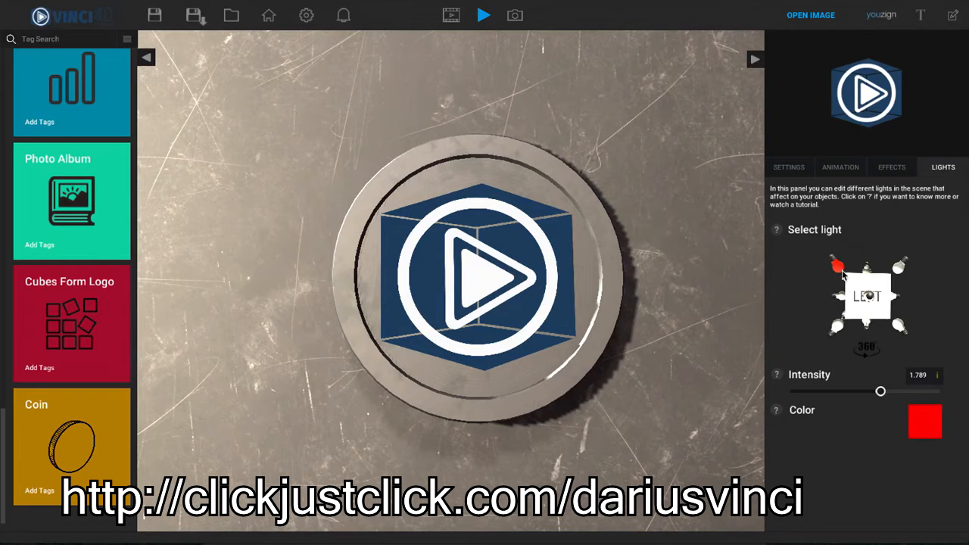
{"action": "mouse_move", "coordinate": [830, 274]}
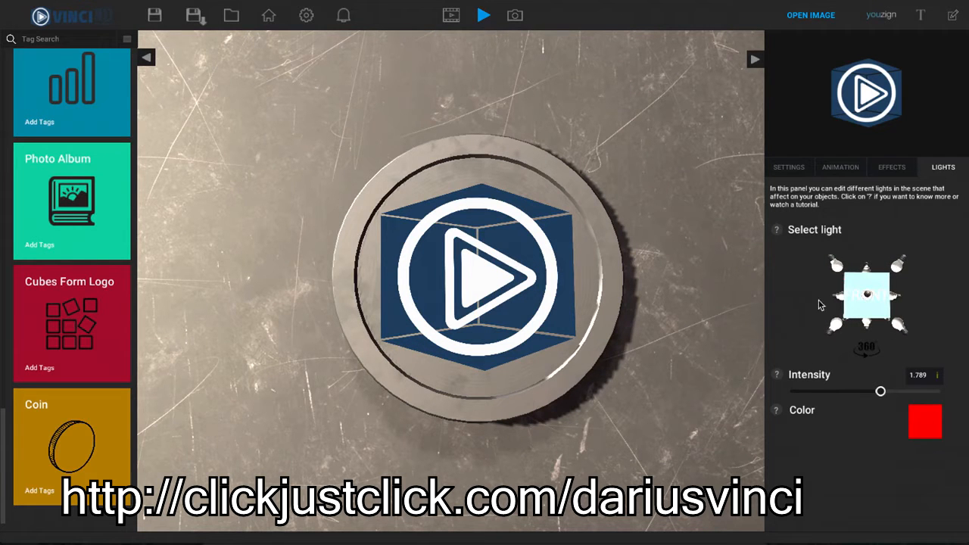
{"action": "left_click", "coordinate": [924, 421]}
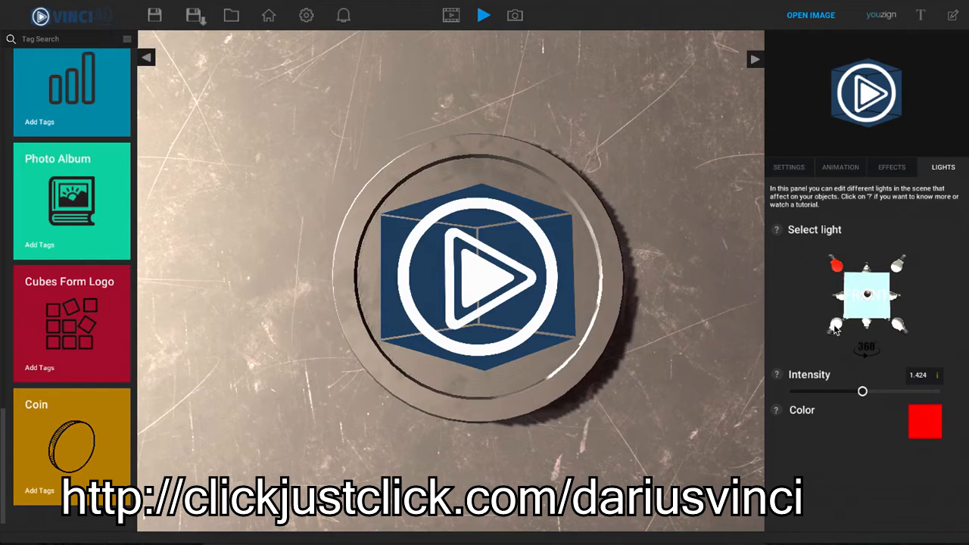
{"action": "left_click", "coordinate": [924, 421]}
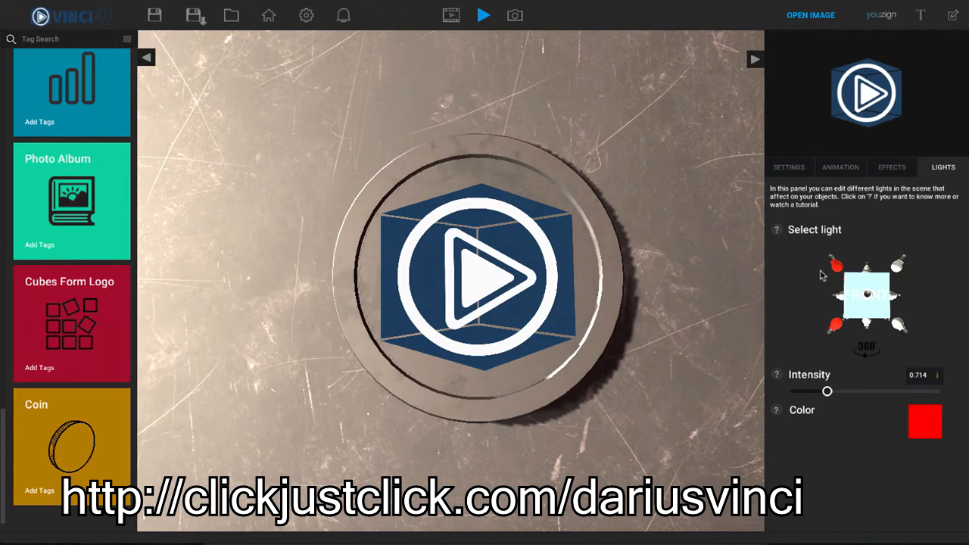
Set that light's intensity to about 1.77 and start tinting it red.
{"action": "left_click_drag", "start_coordinate": [827, 391], "coordinate": [880, 391]}
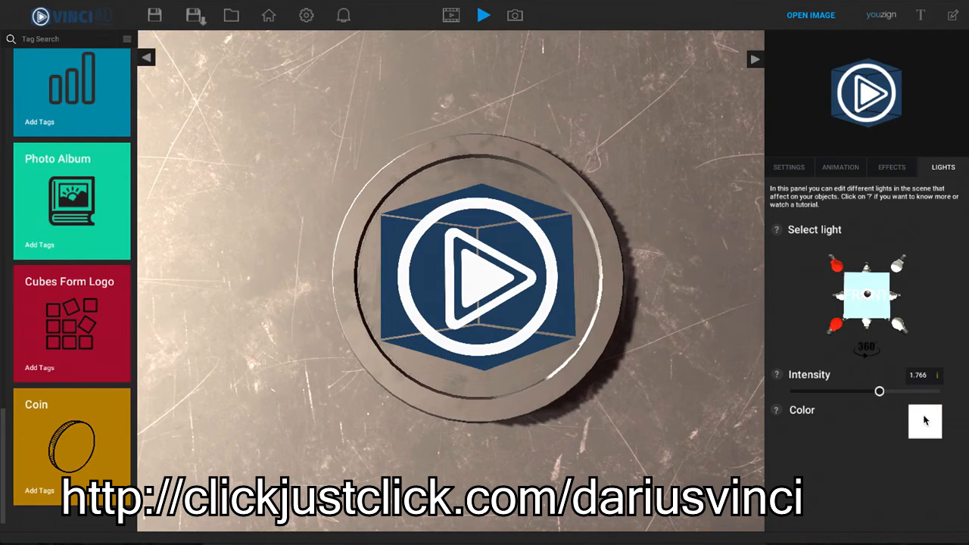
{"action": "left_click", "coordinate": [924, 421]}
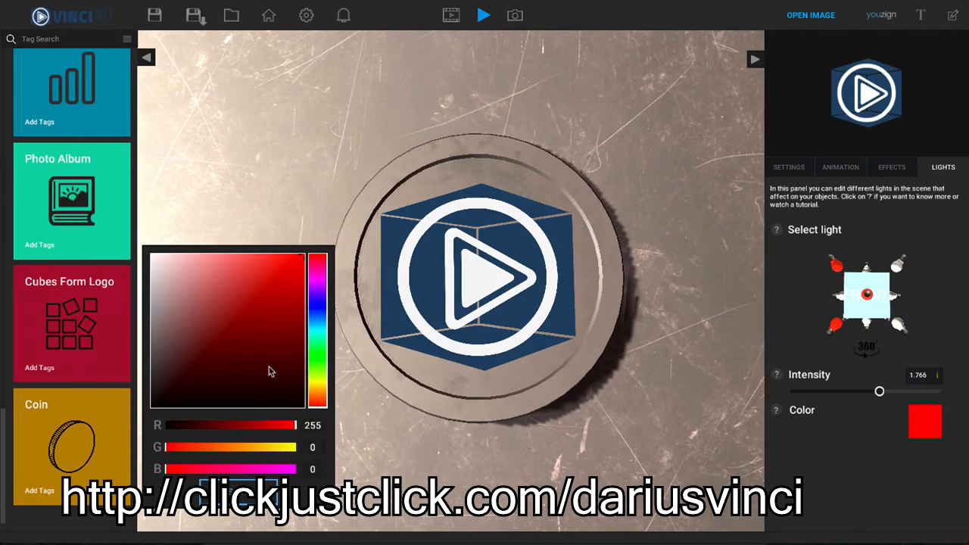